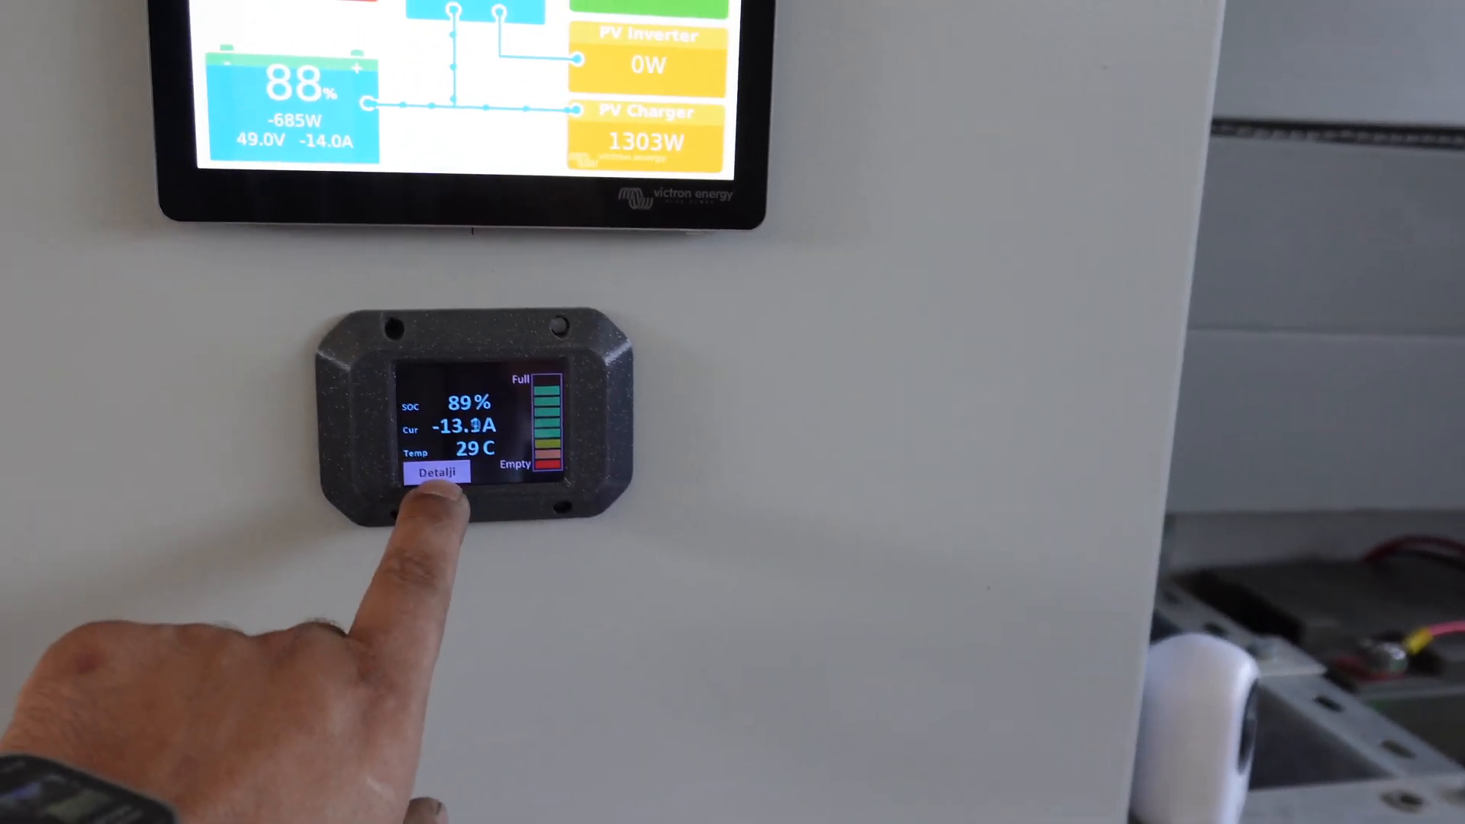
left_click(437, 471)
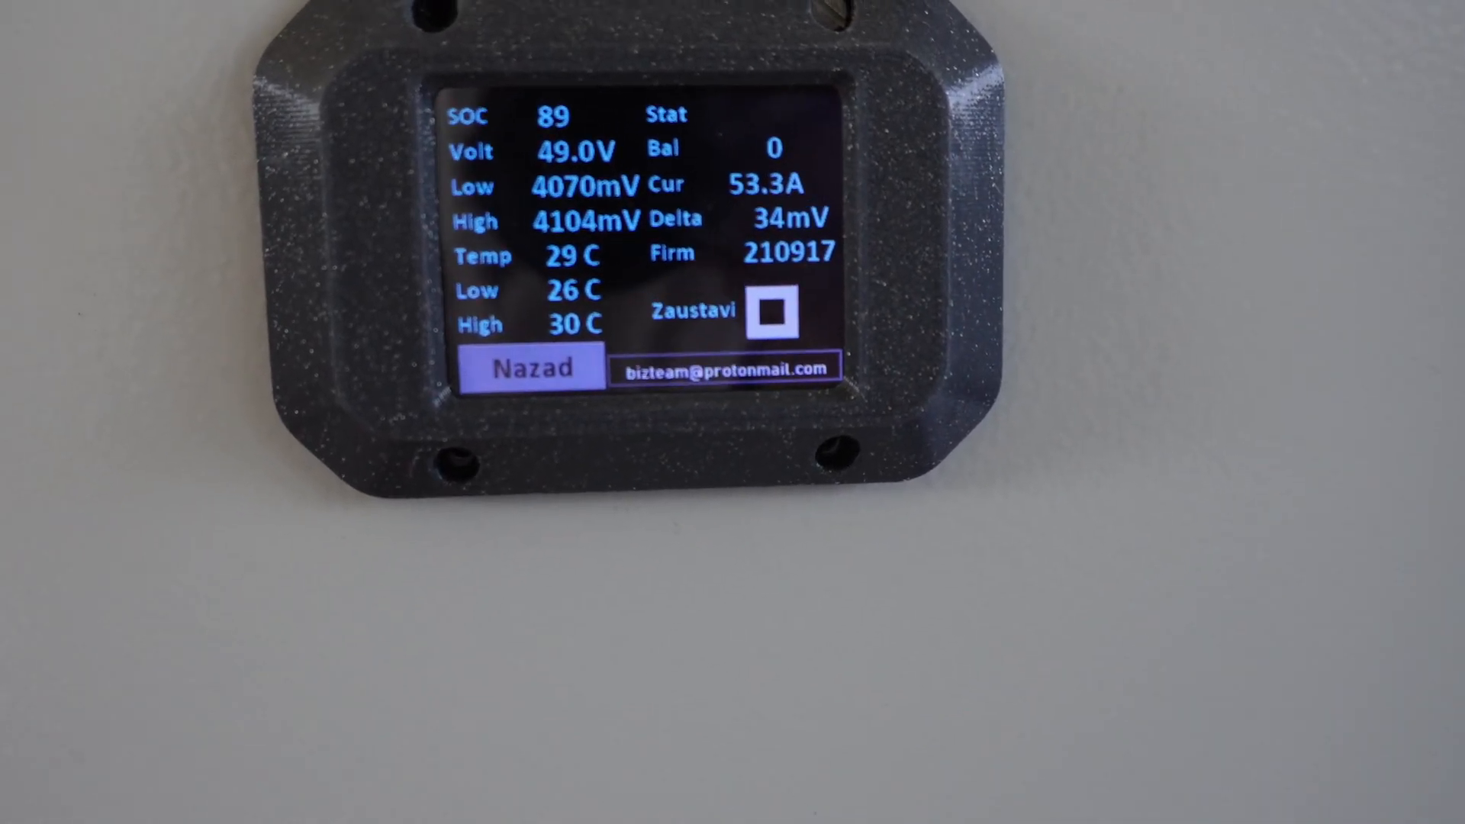
left_click(531, 365)
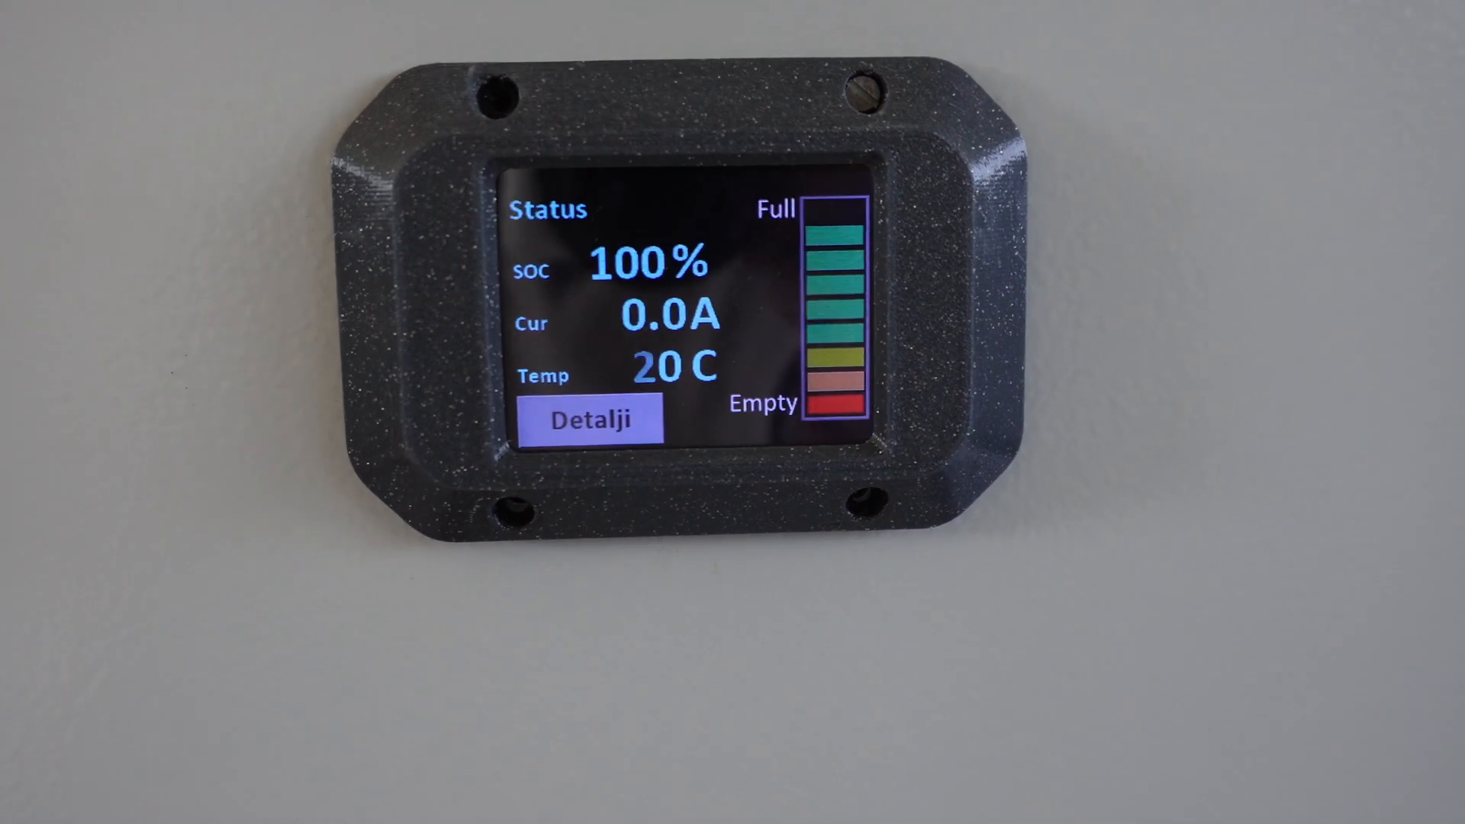